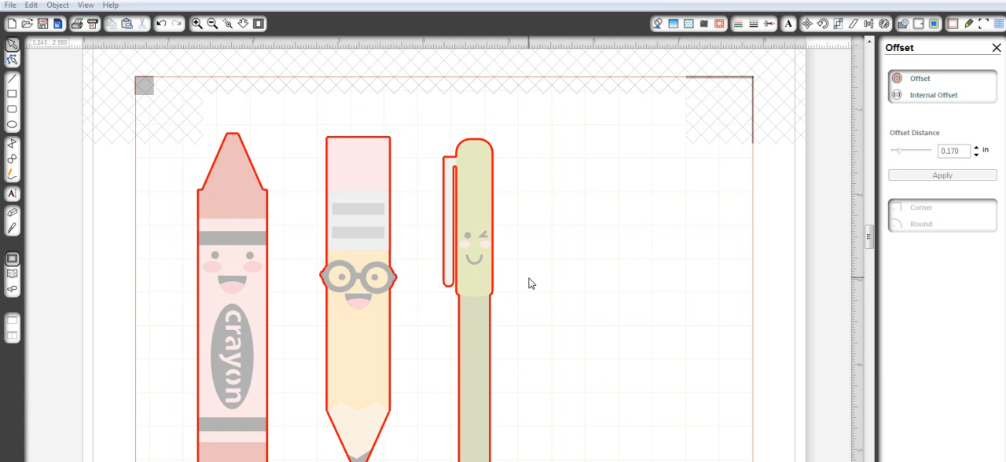
{"action": "mouse_move", "coordinate": [569, 349]}
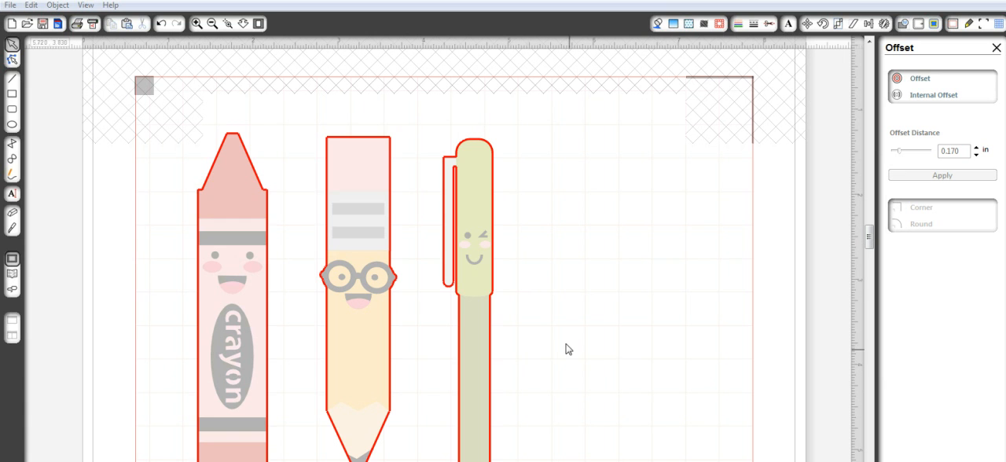
{"action": "mouse_move", "coordinate": [563, 292]}
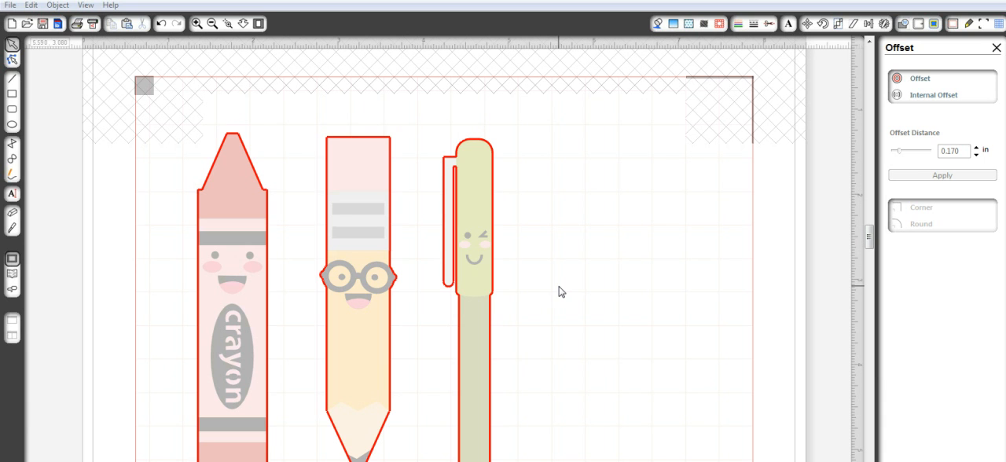
{"action": "mouse_move", "coordinate": [462, 336]}
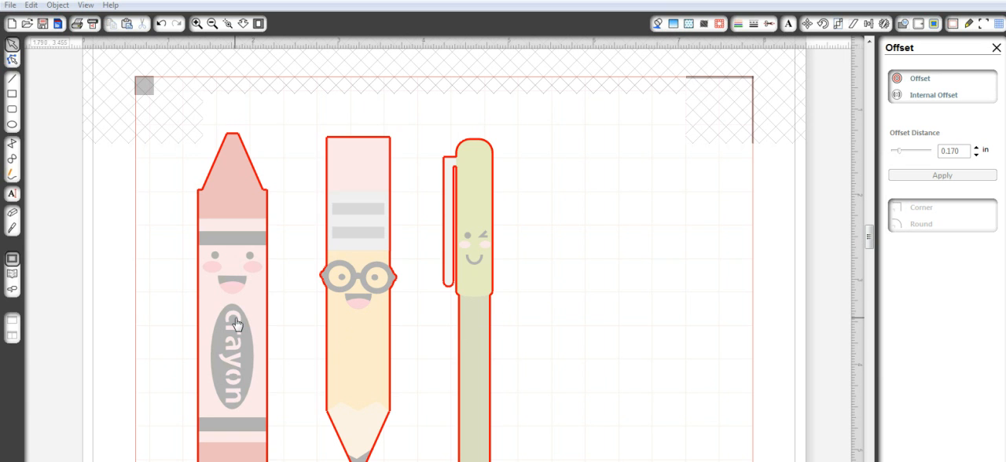
{"action": "mouse_move", "coordinate": [490, 284]}
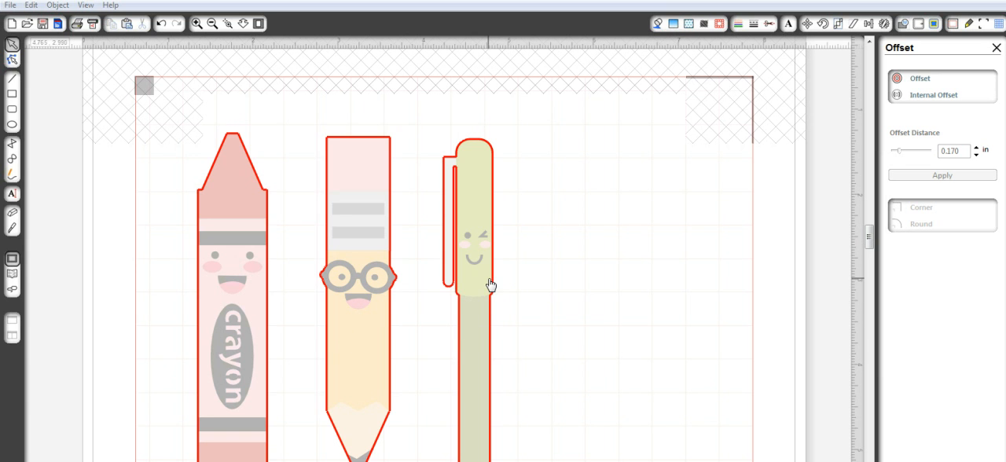
{"action": "mouse_move", "coordinate": [440, 358]}
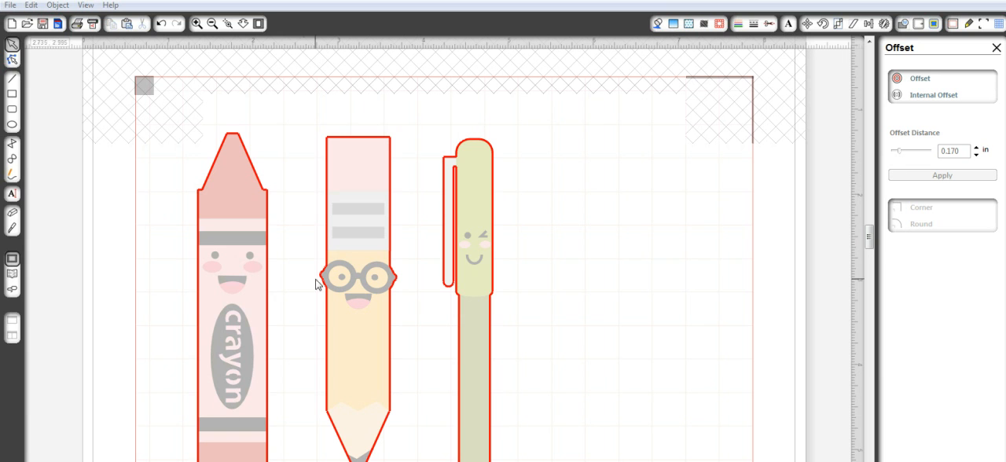
{"action": "mouse_move", "coordinate": [317, 274]}
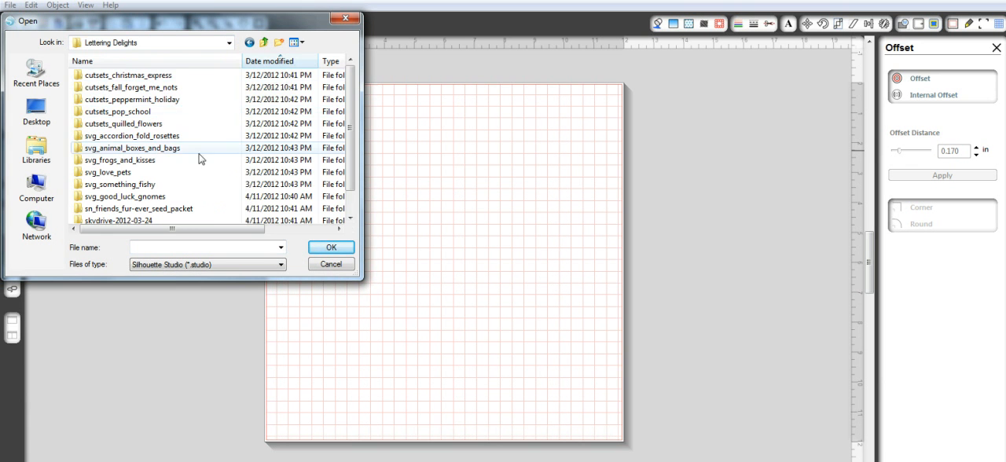
Step: Browse cutsets_pop_school > Pop School > cut its > SVG with All Files shown and choose pop_school-04
{"action": "scroll", "scroll_direction": "down", "scroll_amount": 3}
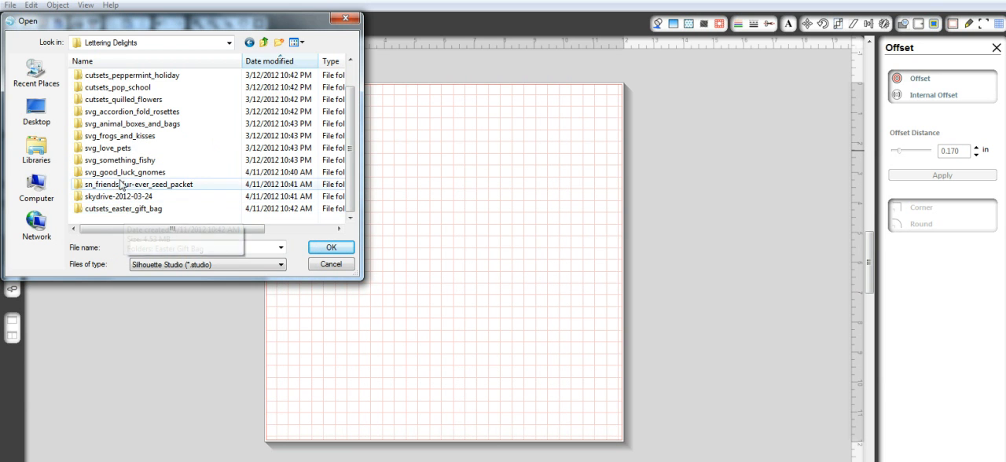
{"action": "double_click", "coordinate": [118, 86]}
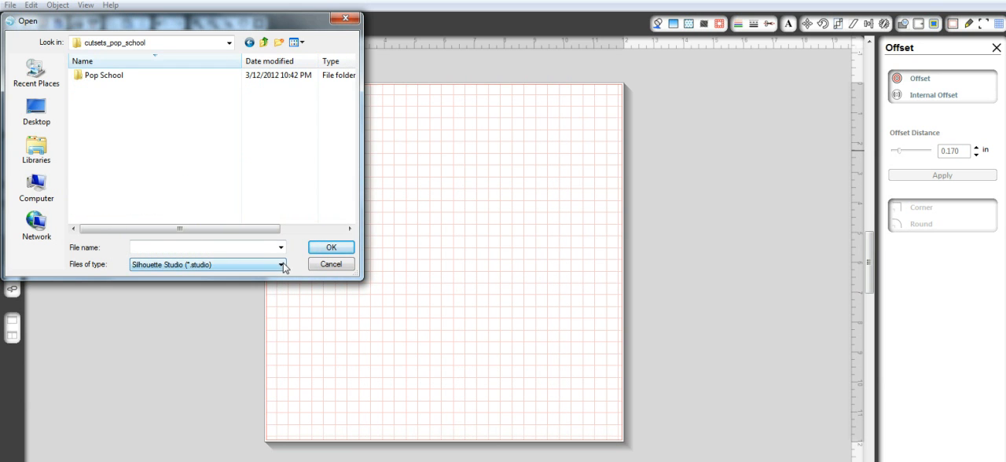
{"action": "left_click", "coordinate": [283, 264]}
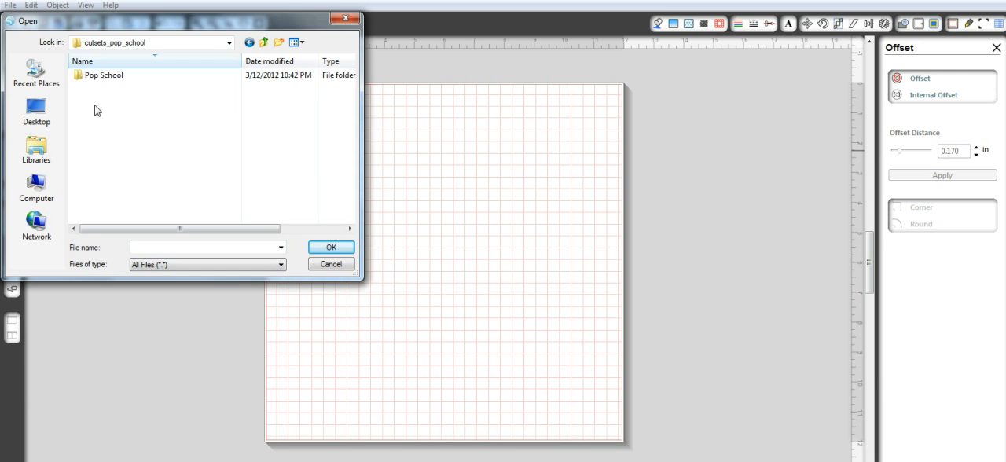
{"action": "double_click", "coordinate": [104, 76]}
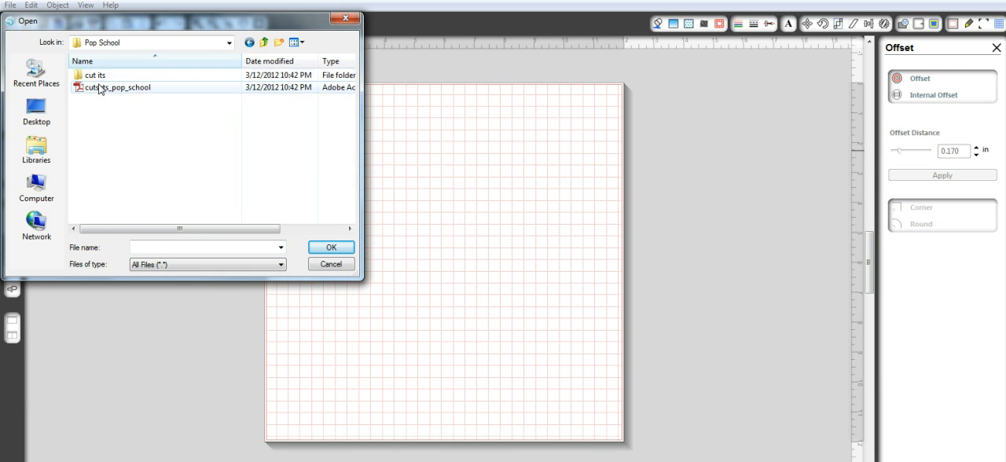
{"action": "double_click", "coordinate": [95, 76]}
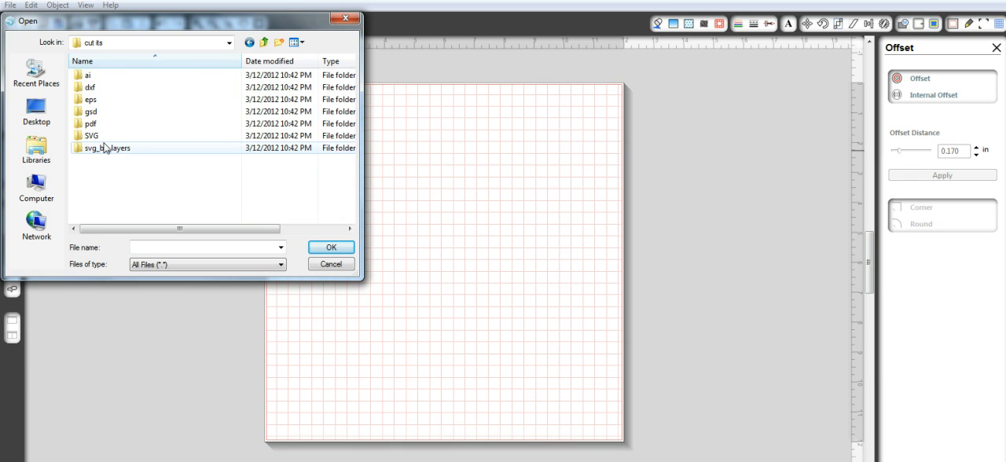
{"action": "left_click", "coordinate": [91, 135]}
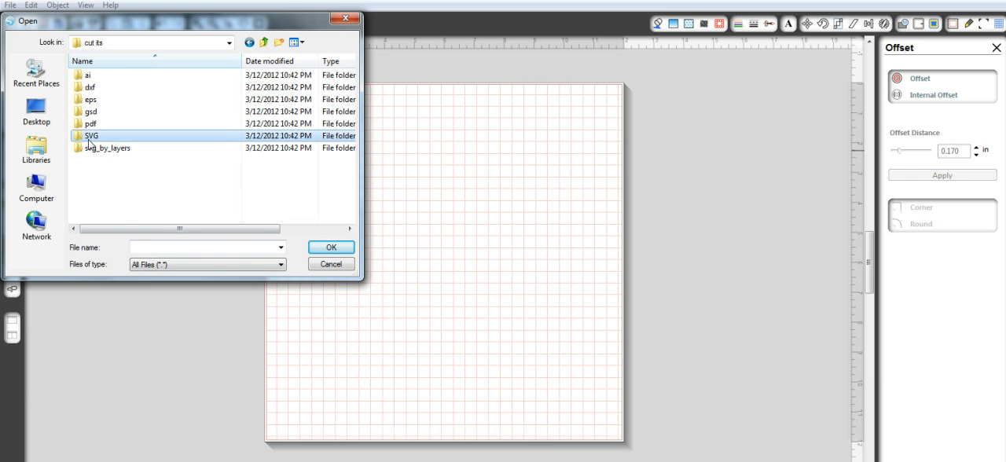
{"action": "double_click", "coordinate": [91, 135]}
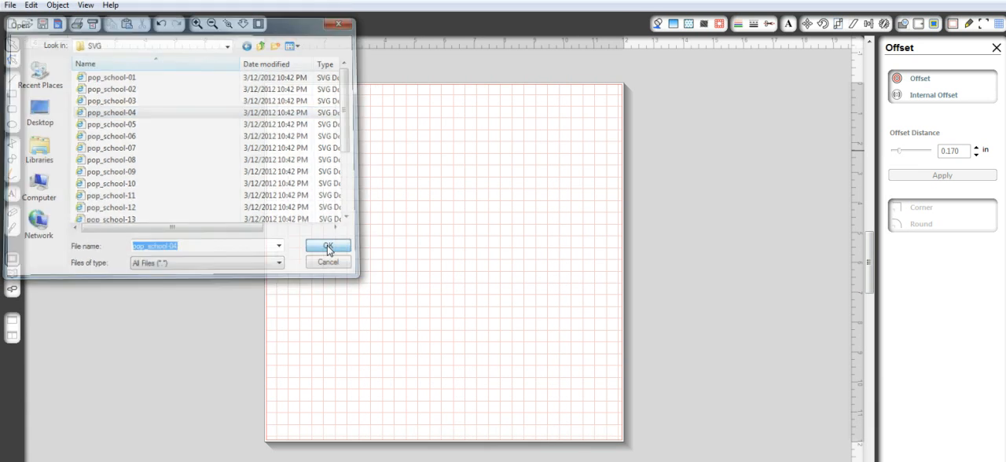
{"action": "left_click", "coordinate": [327, 247]}
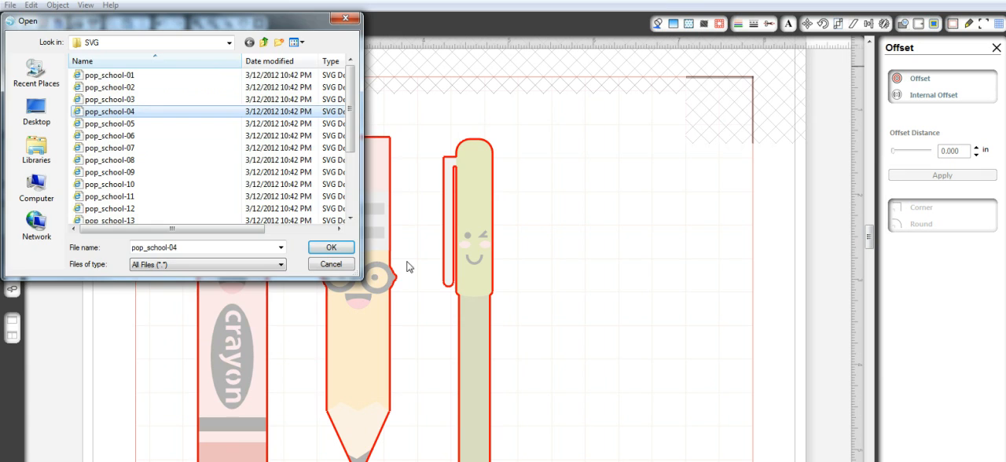
Step: Open pop_school-04, close it without saving, and return to the crayon, pencil and pen document
{"action": "left_click", "coordinate": [330, 247]}
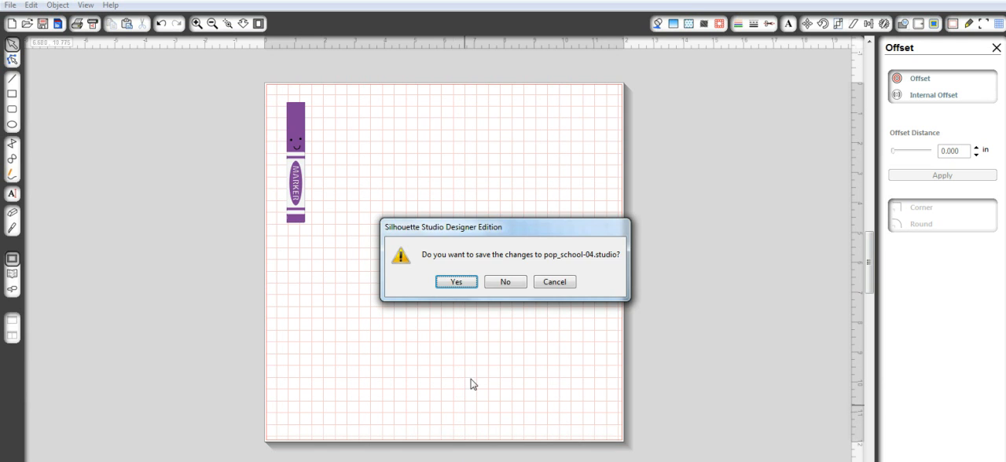
{"action": "left_click", "coordinate": [504, 282]}
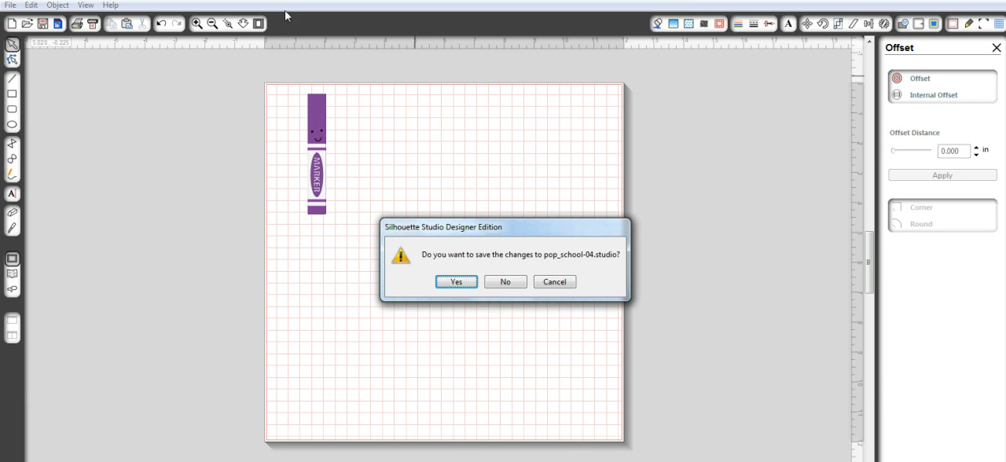
{"action": "left_click", "coordinate": [506, 282]}
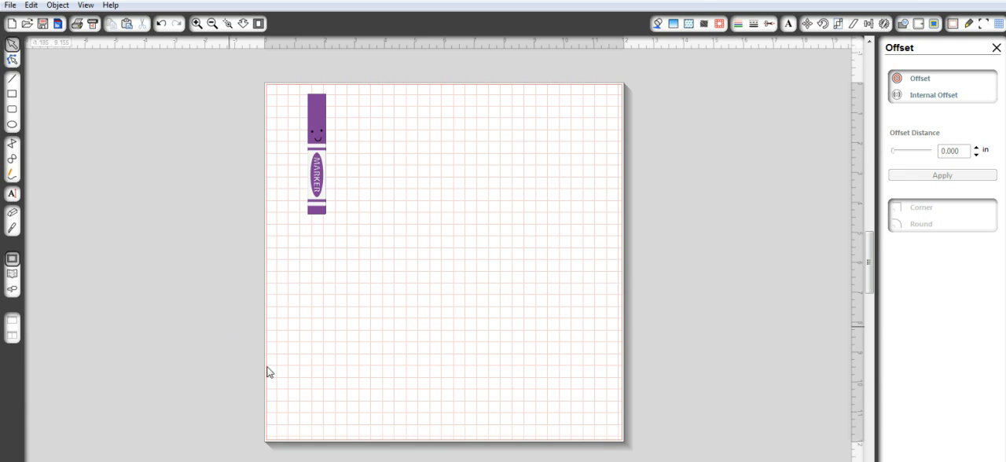
{"action": "left_click", "coordinate": [9, 5]}
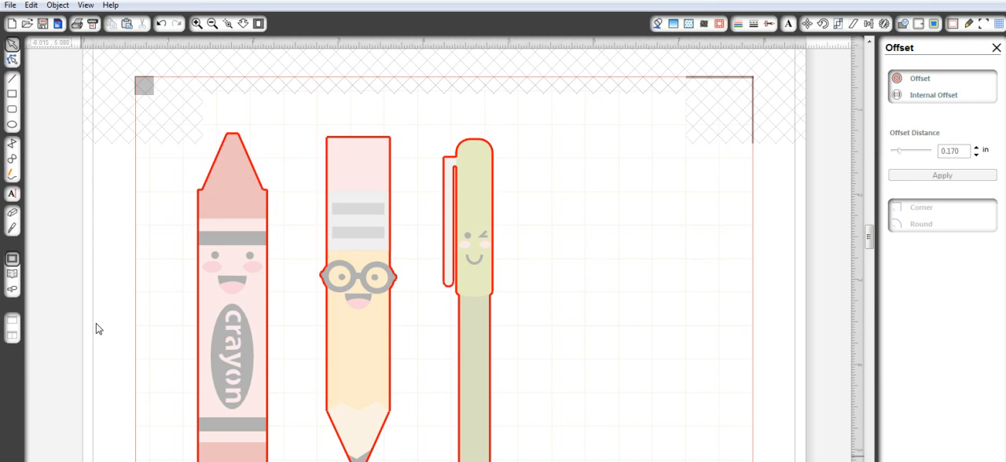
Step: Import pop_school-04 into the library with All Files shown, naming it 'Purple marker'
{"action": "left_click", "coordinate": [9, 5]}
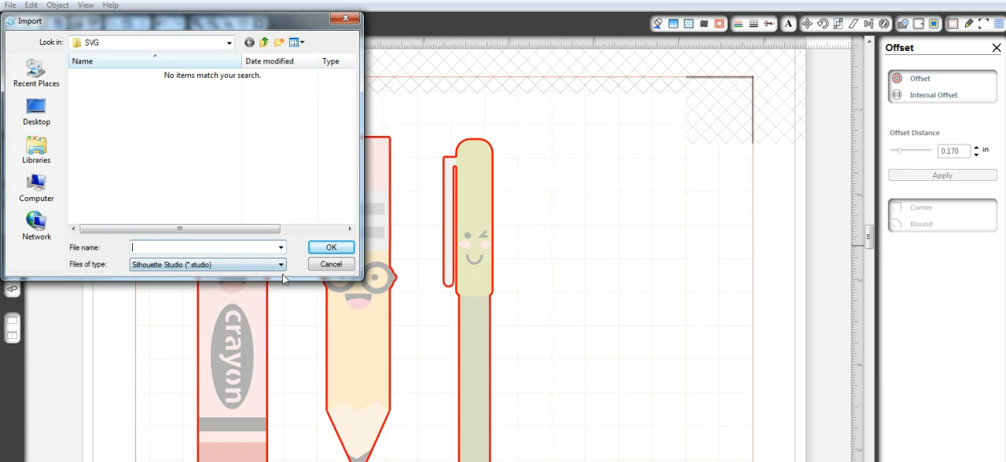
{"action": "left_click", "coordinate": [280, 264]}
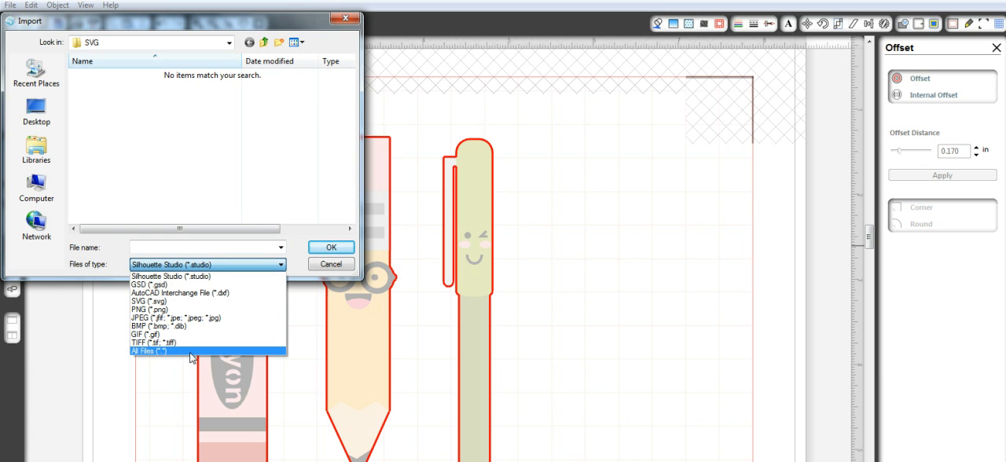
{"action": "left_click", "coordinate": [148, 351]}
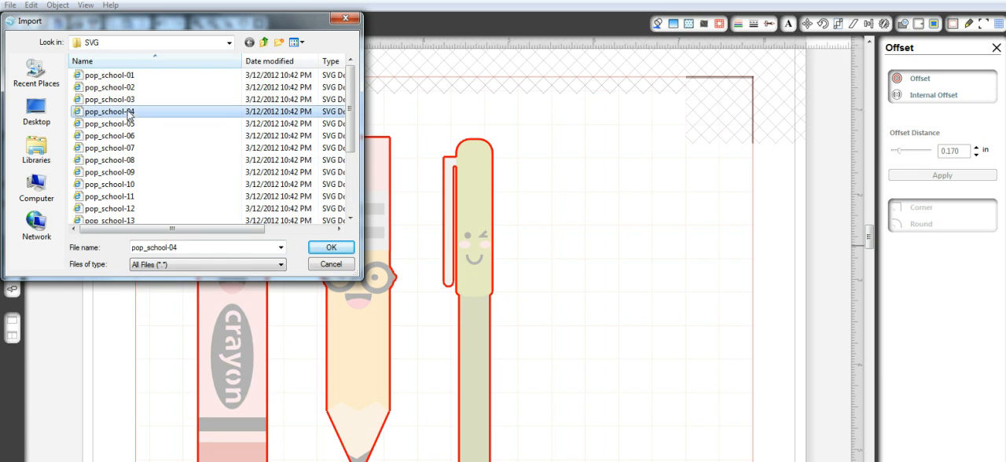
{"action": "left_click", "coordinate": [330, 245]}
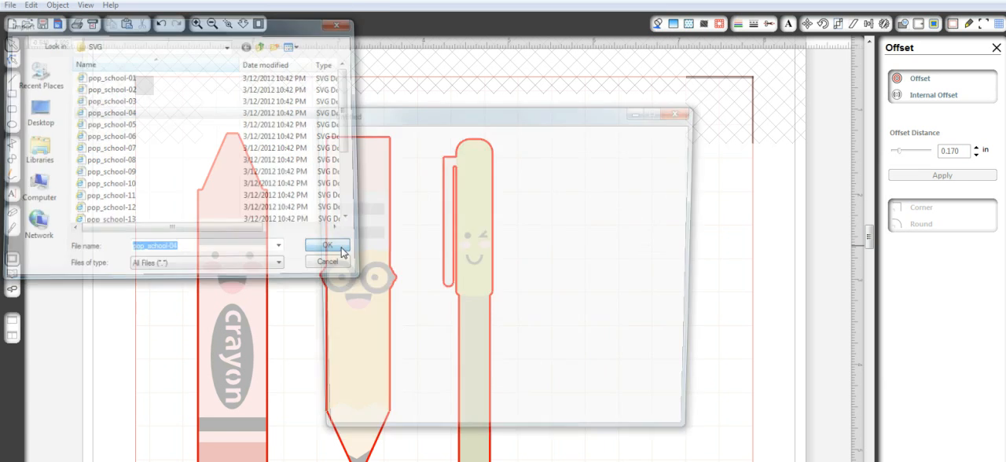
{"action": "left_click", "coordinate": [327, 245]}
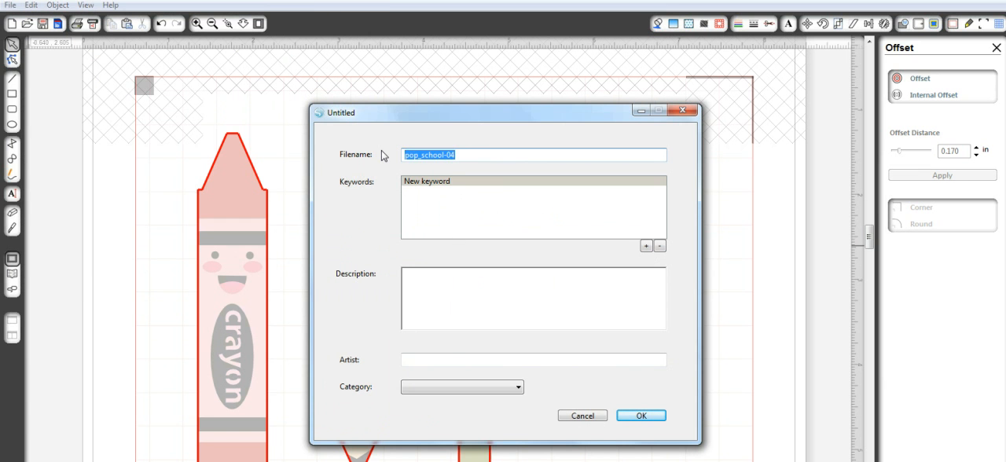
{"action": "type", "text": "Purple mar"}
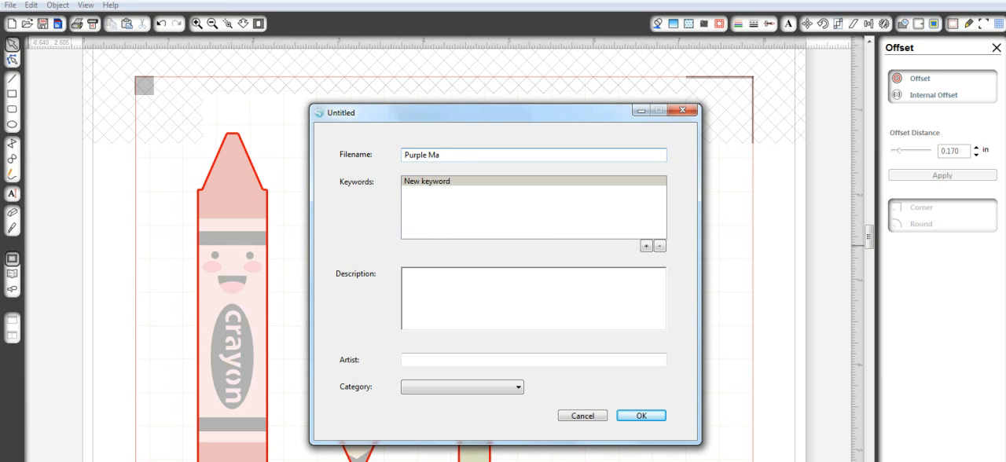
{"action": "type", "text": "rker"}
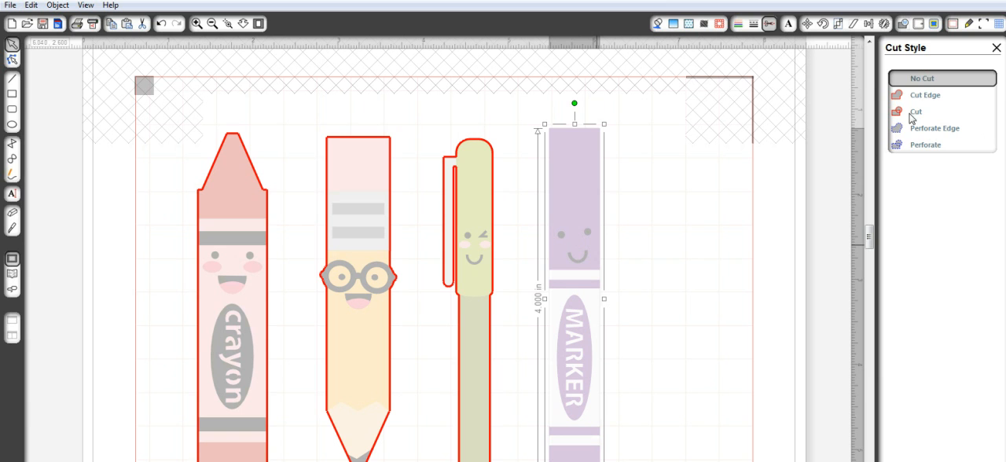
Step: Set the purple marker's cut style to Cut Edge
{"action": "left_click", "coordinate": [924, 94]}
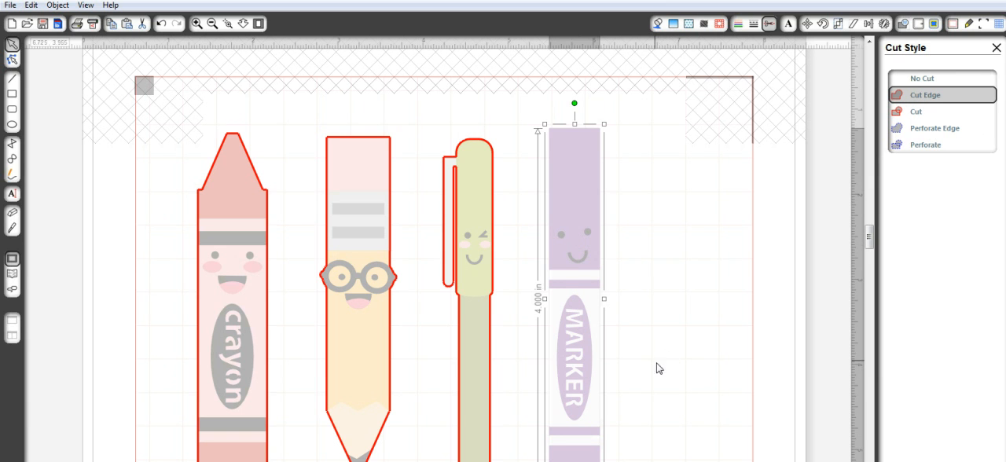
{"action": "mouse_move", "coordinate": [579, 319]}
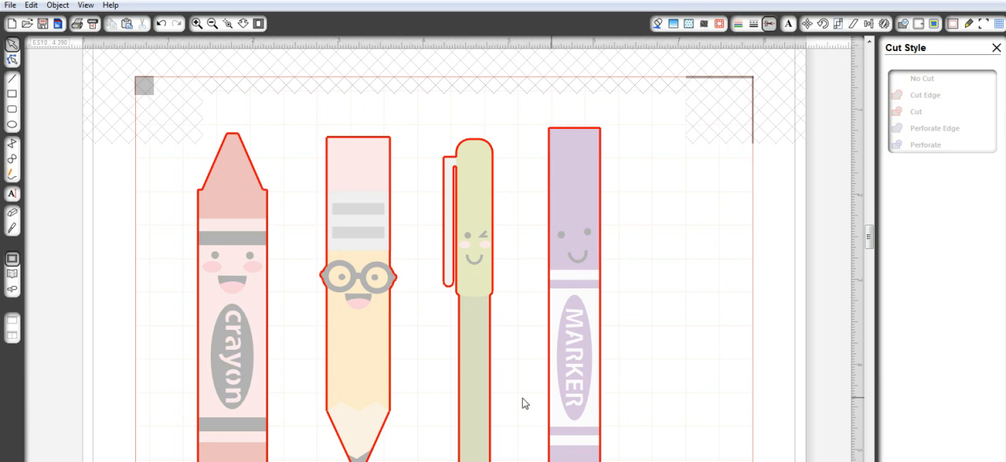
{"action": "mouse_move", "coordinate": [729, 363]}
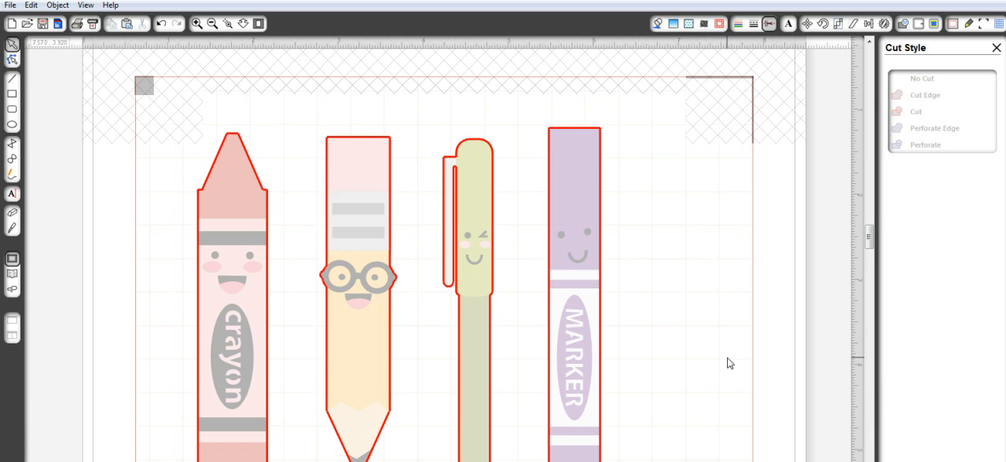